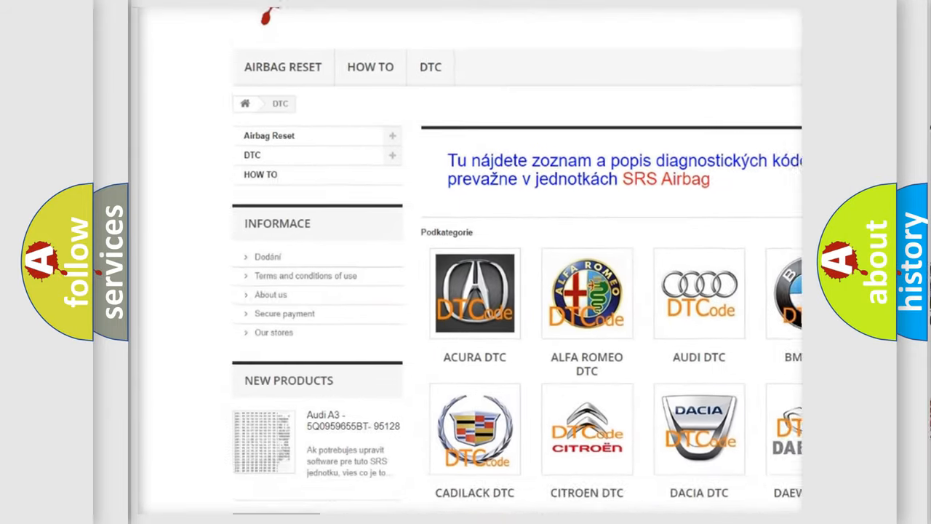
{"action": "scroll", "scroll_direction": "down", "scroll_amount": 3}
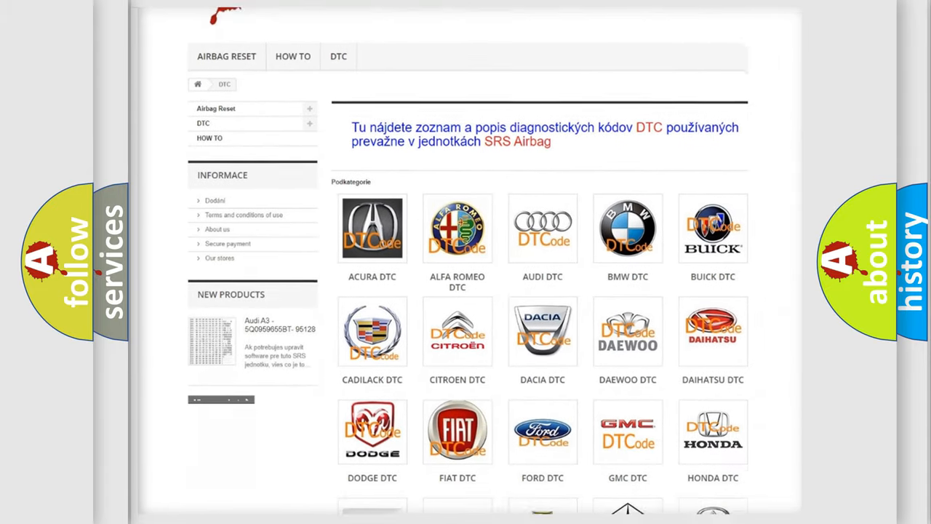
{"action": "scroll", "scroll_direction": "down", "scroll_amount": 3}
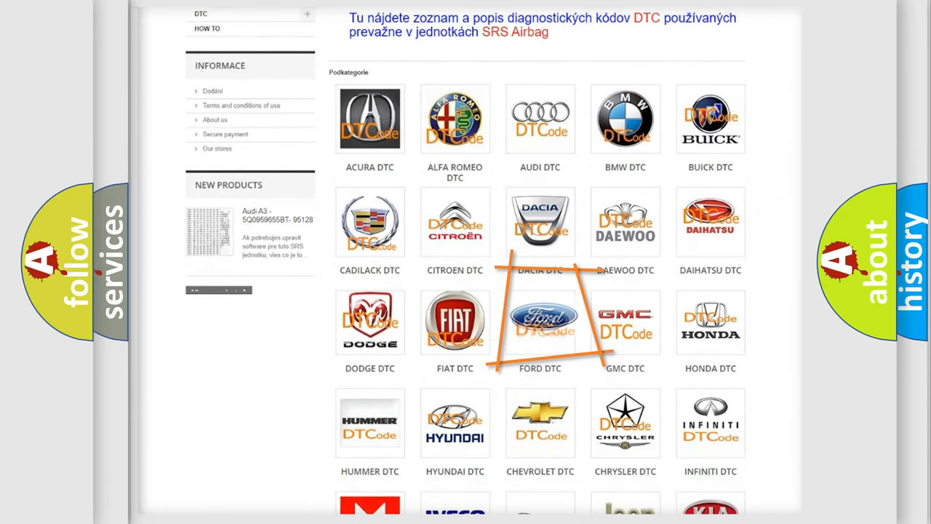